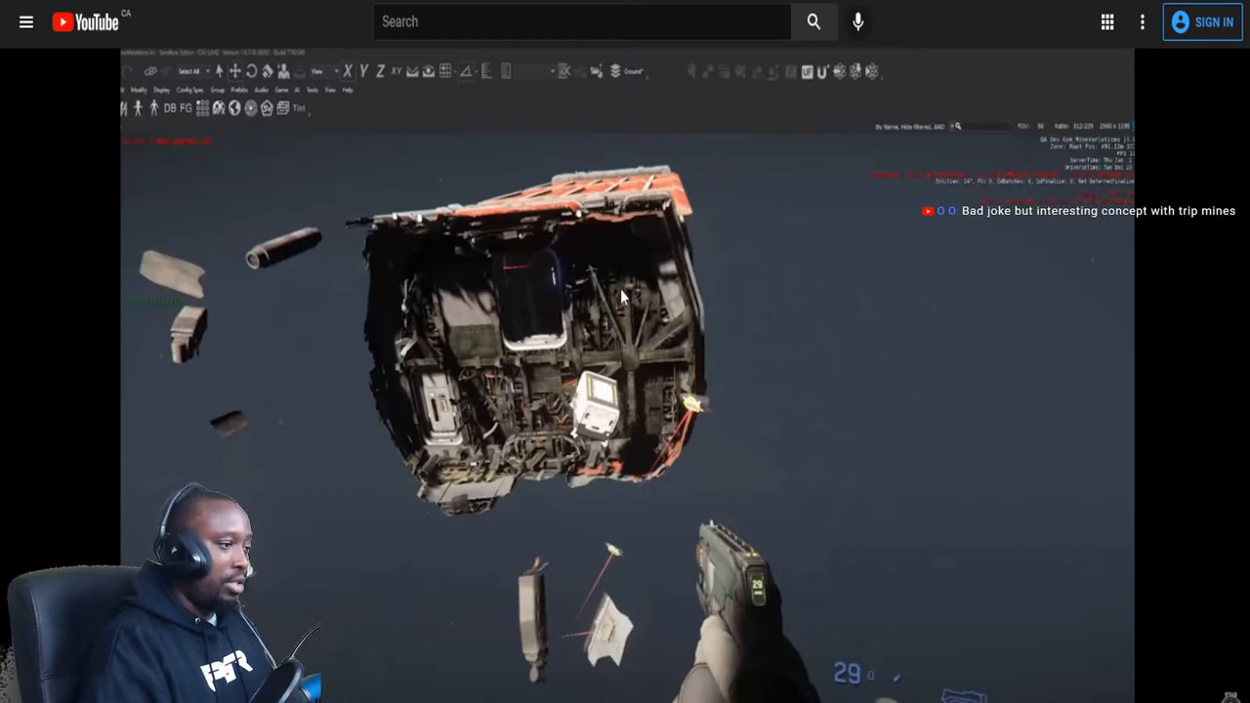
{"action": "mouse_move", "coordinate": [351, 497]}
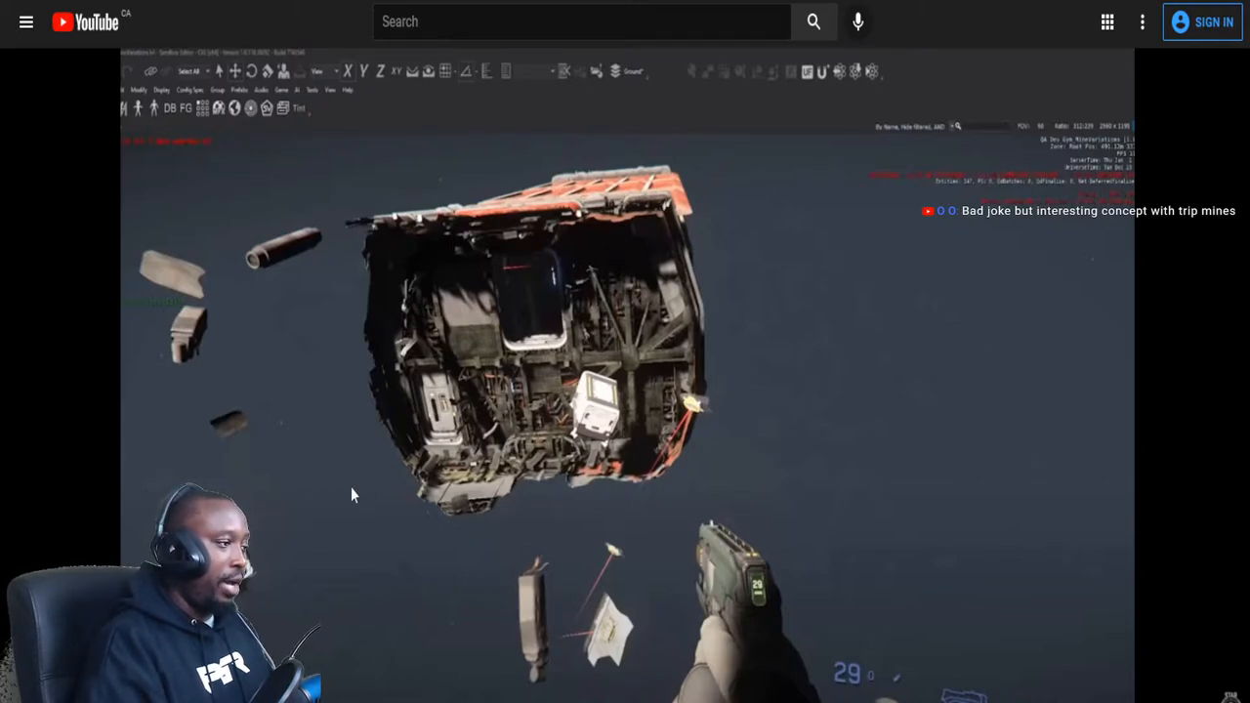
{"action": "mouse_move", "coordinate": [570, 399]}
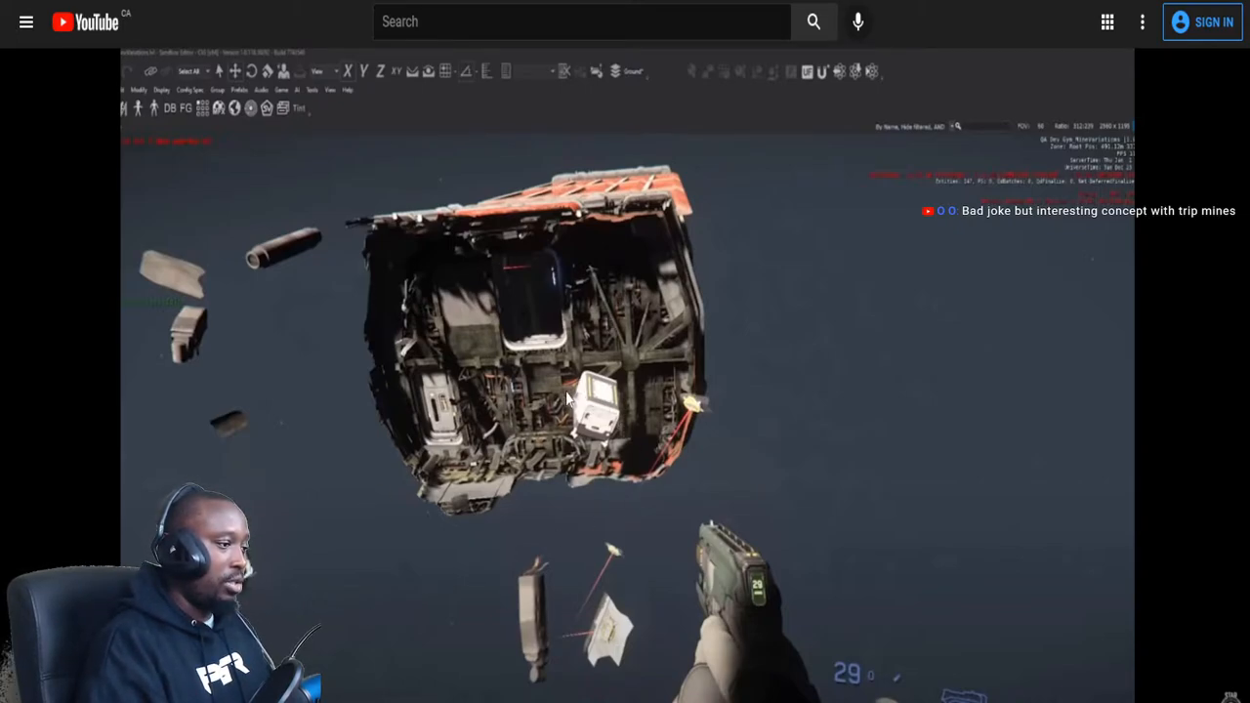
{"action": "mouse_move", "coordinate": [579, 637]}
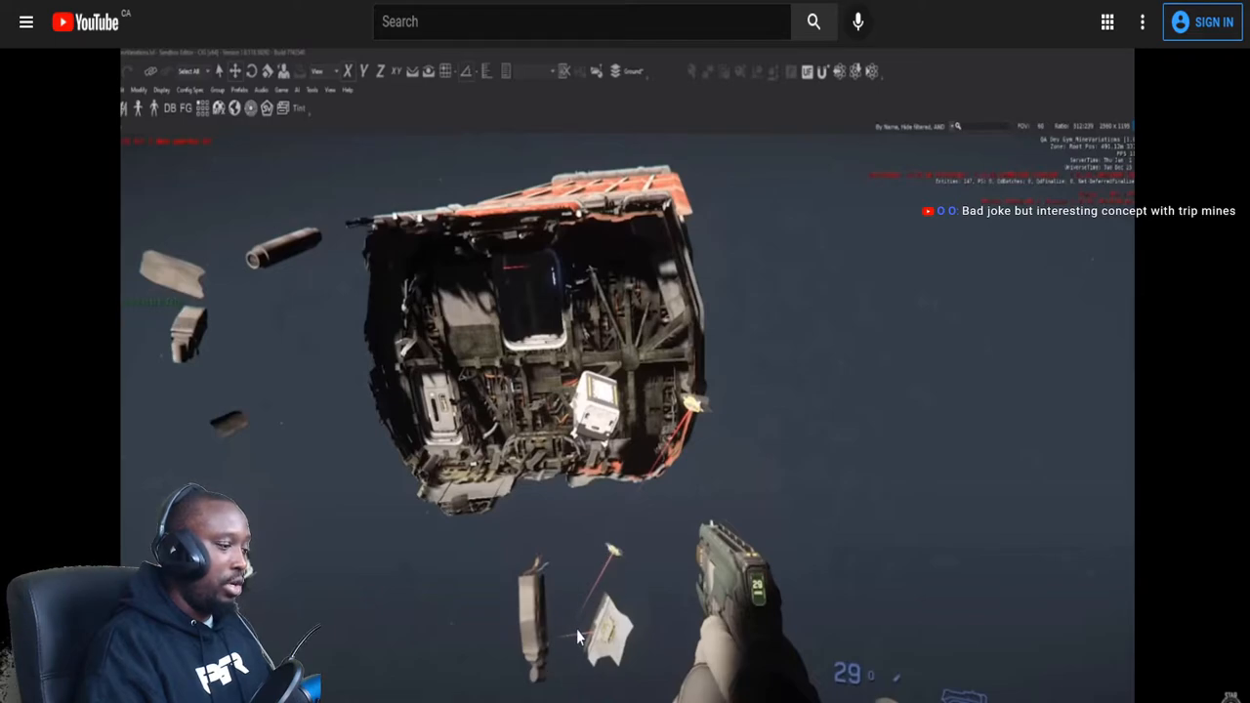
{"action": "mouse_move", "coordinate": [624, 554]}
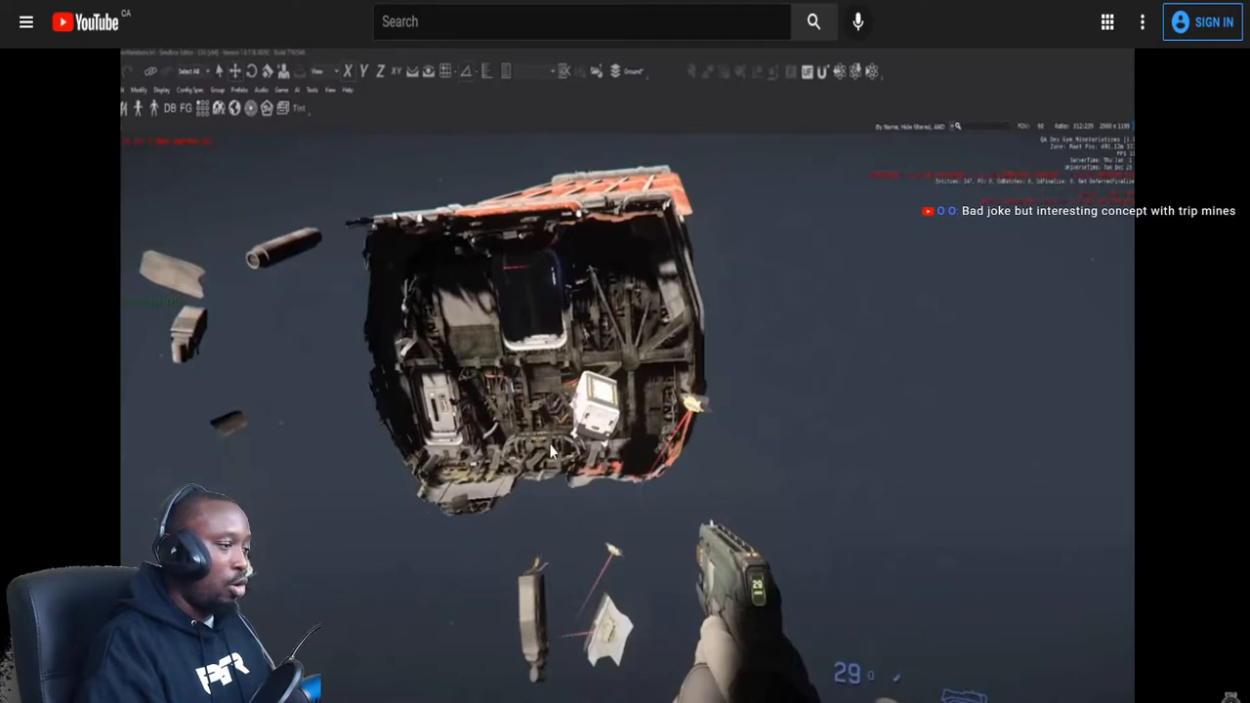
{"action": "mouse_move", "coordinate": [598, 418]}
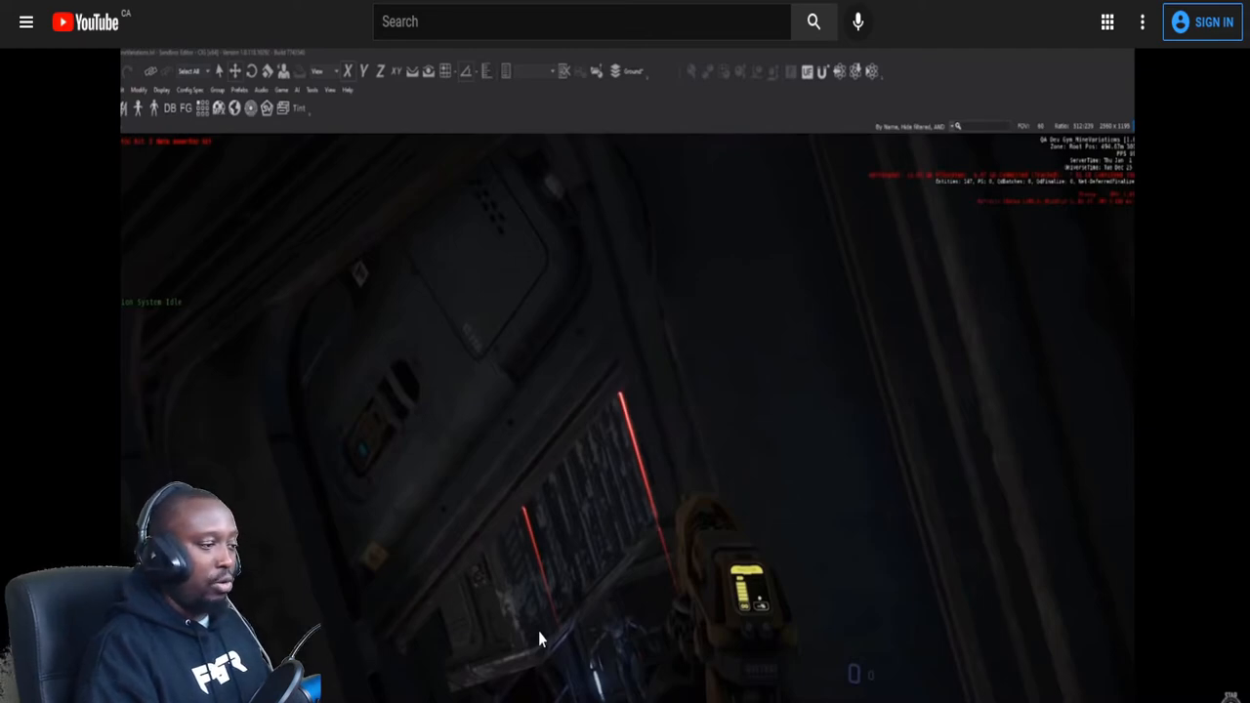
{"action": "mouse_move", "coordinate": [351, 648]}
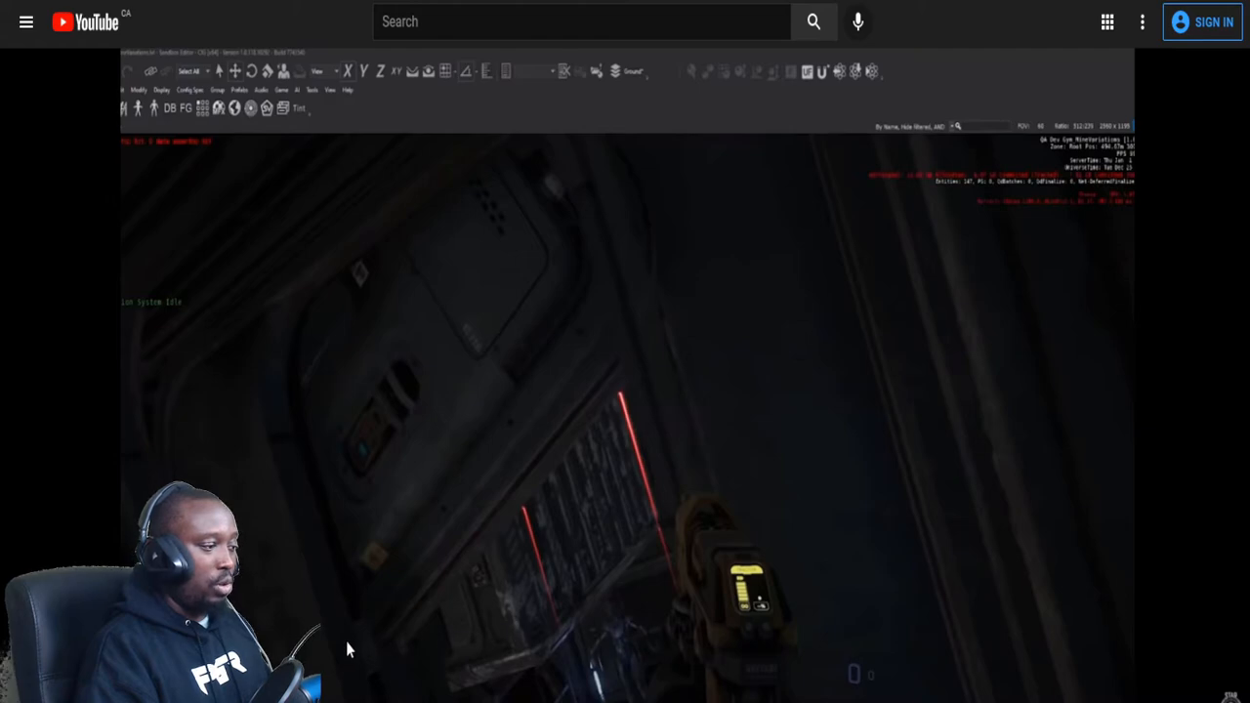